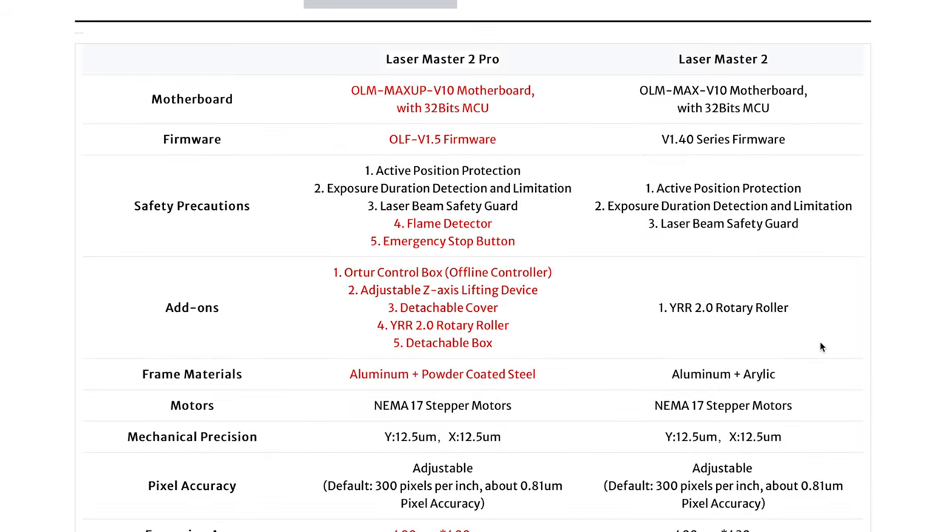
# Scroll to the Laser Master 2 Pro vs Laser Master 2 comparison table
pyautogui.scroll(-3)
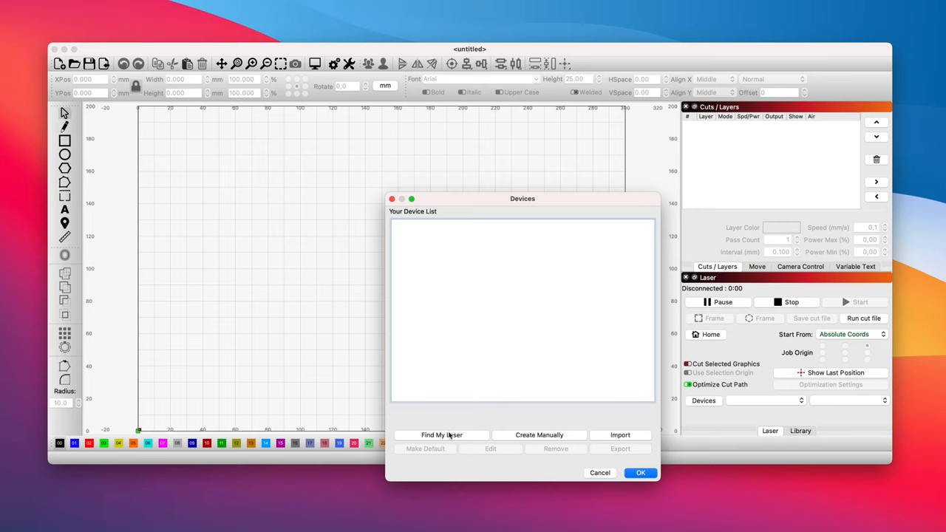
# Detect the laser over USB and add the 400 x 400 mm GRBL device
pyautogui.click(442, 435)
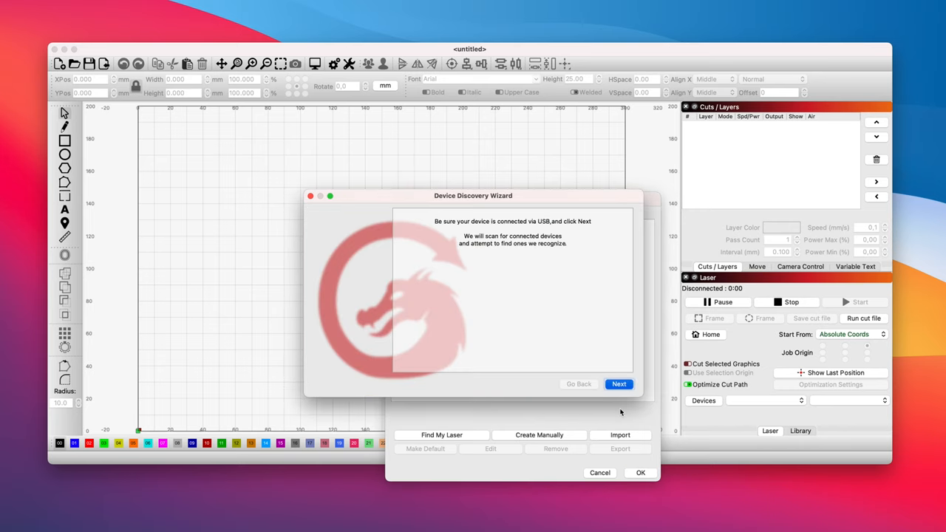
pyautogui.click(618, 383)
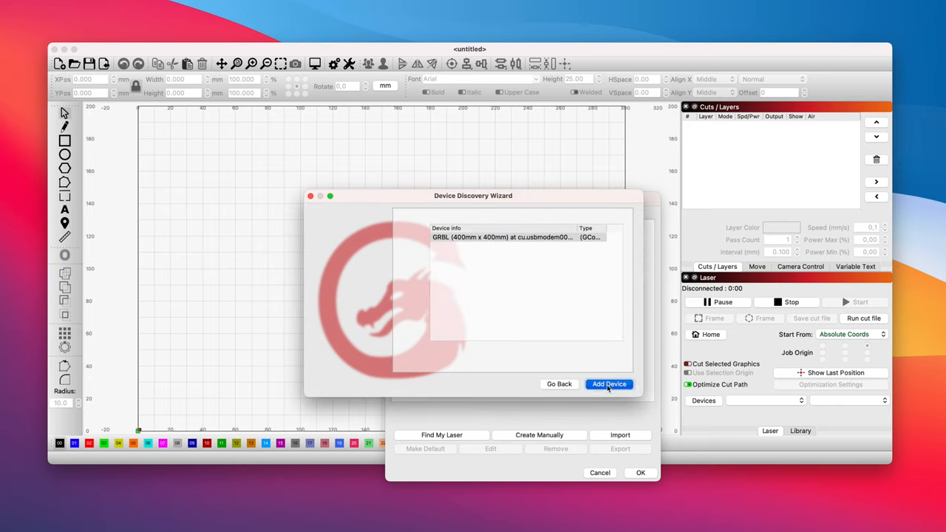
pyautogui.click(608, 384)
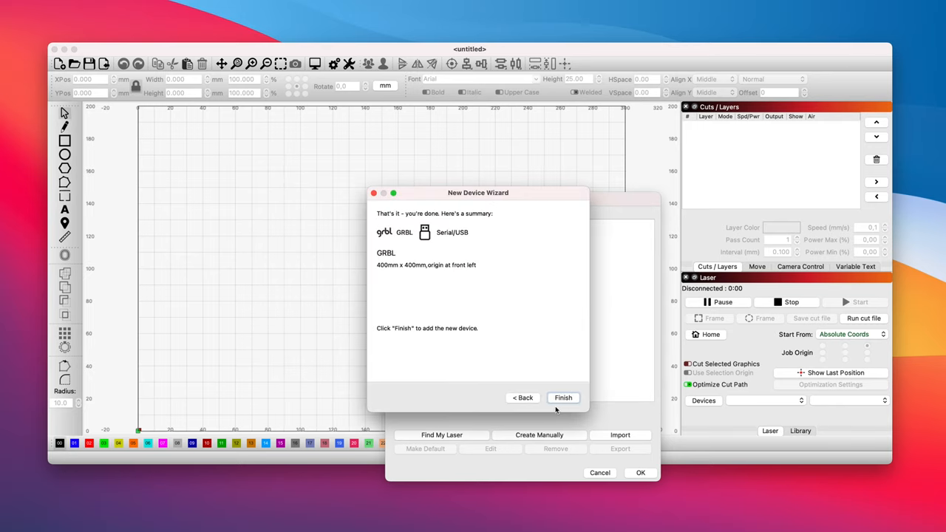
pyautogui.click(563, 398)
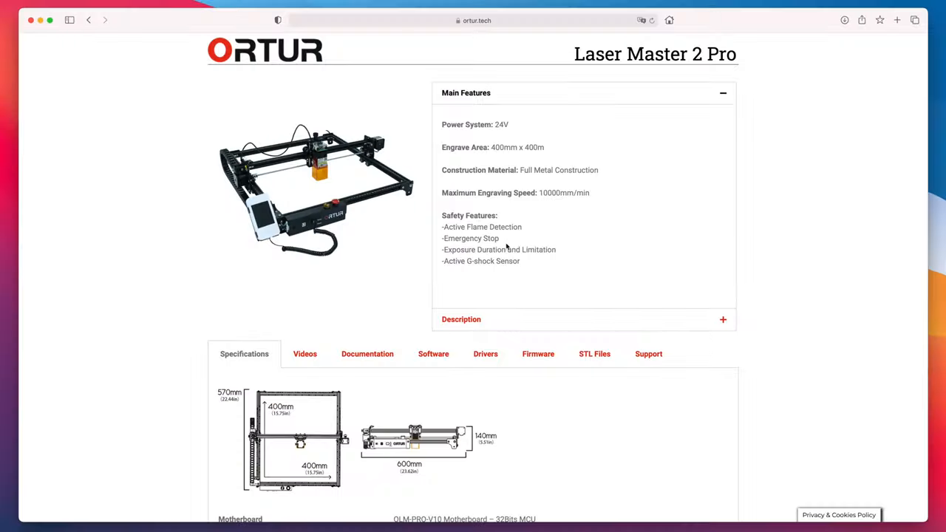
# Show the Firmware tab with the V1.52 release details and change log
pyautogui.click(538, 353)
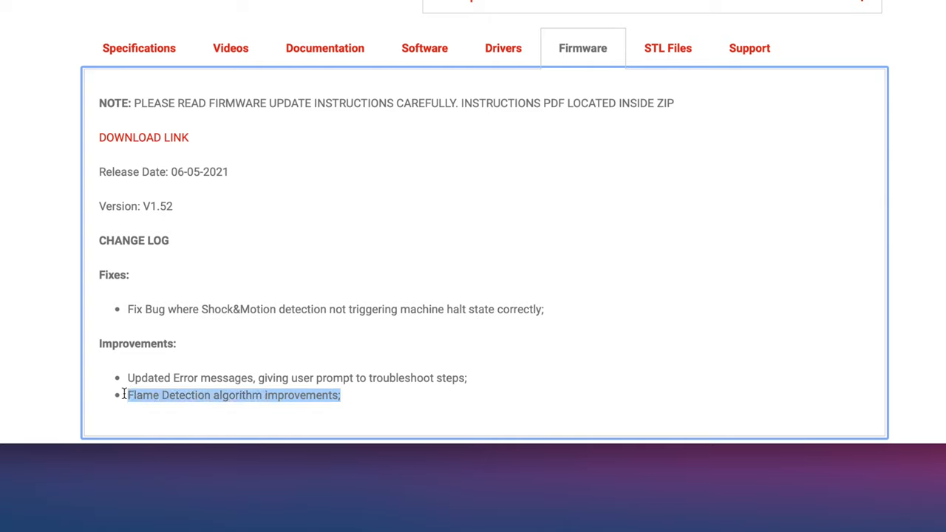
pyautogui.moveTo(268, 362)
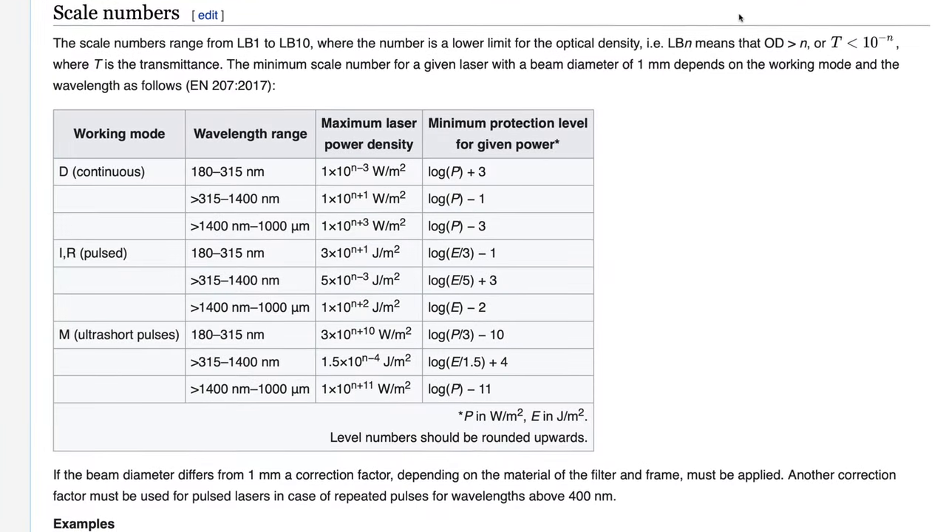
# Scroll the laser safety goggles article to the Scale numbers protection table
pyautogui.scroll(-3)
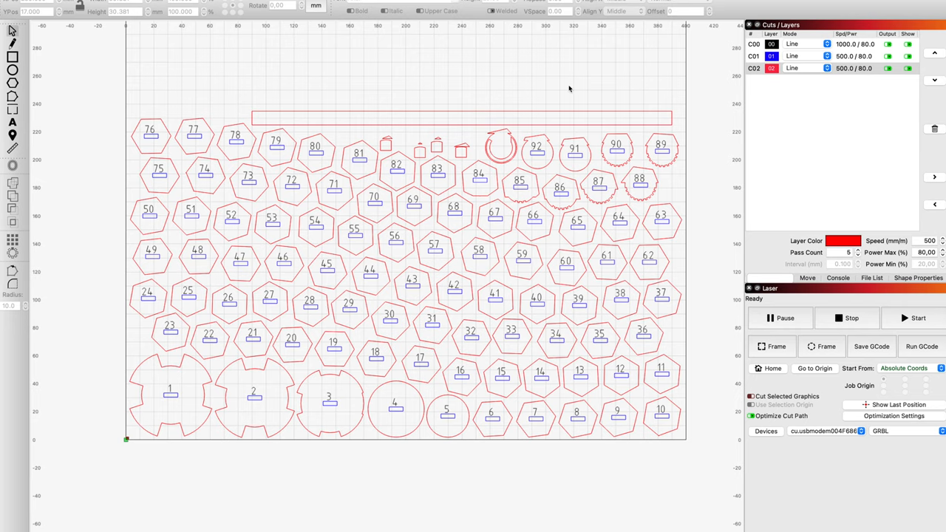
pyautogui.moveTo(553, 517)
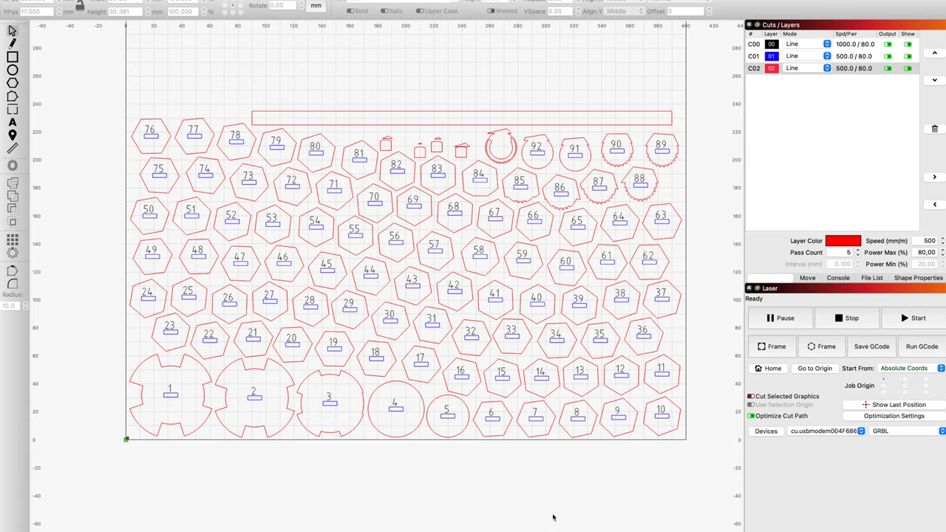
pyautogui.moveTo(163, 390)
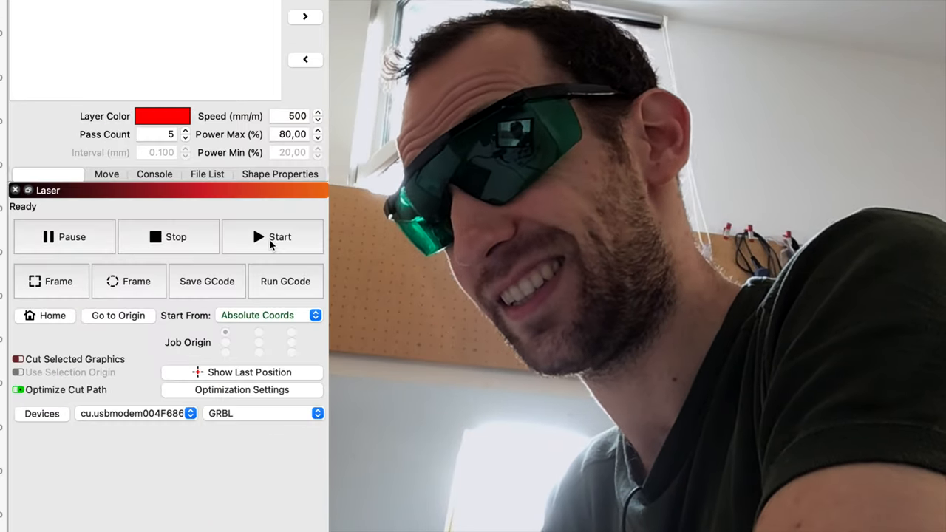
# Start the five-pass 500 mm/m, 80% power cutting job on the GRBL laser
pyautogui.click(272, 236)
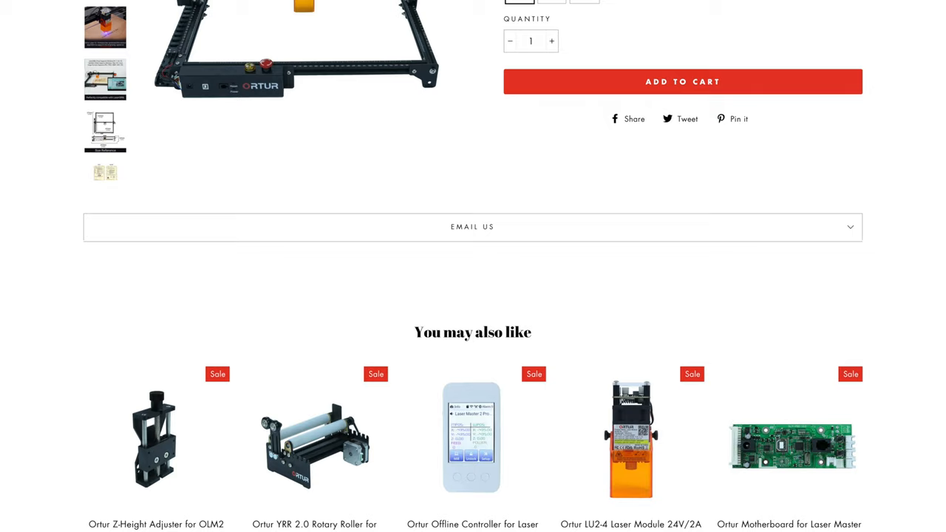
# Scroll to the "You may also like" list with rotary roller and offline controller
pyautogui.scroll(-3)
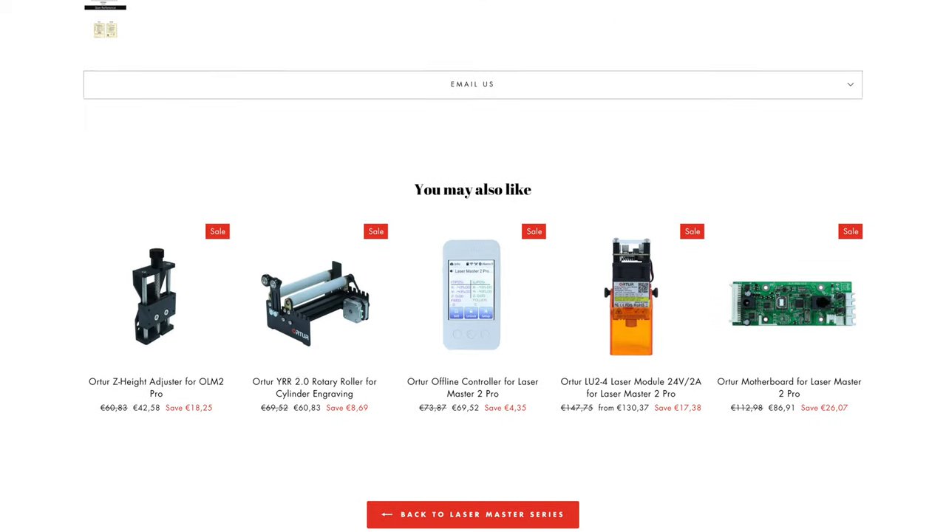